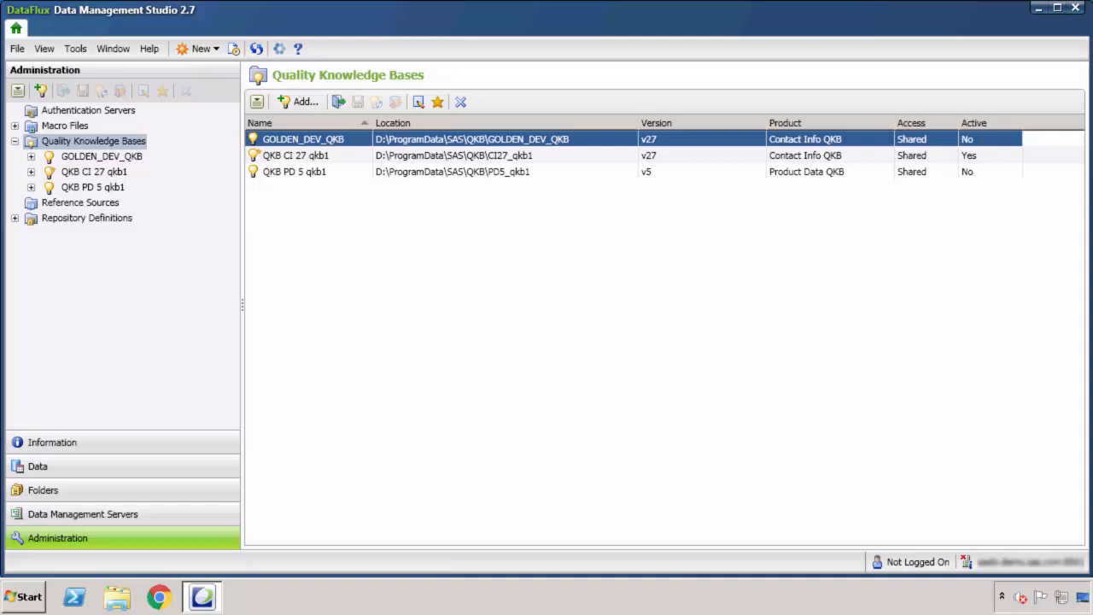
mouse_move(341, 155)
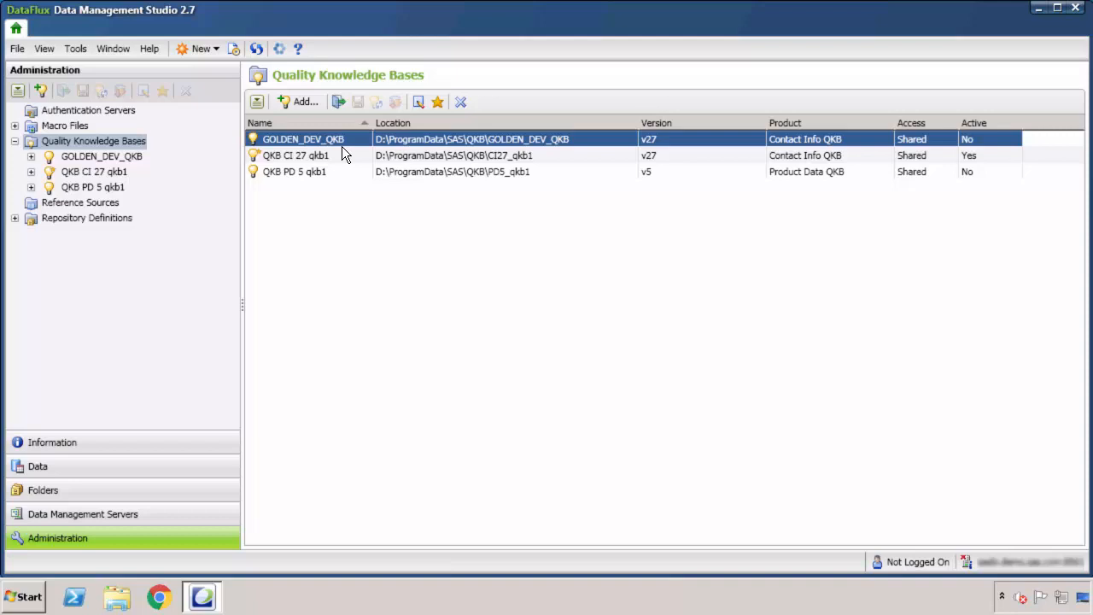
Open the GOLDEN_DEV_QKB knowledge base to list its 40 global definitions
double_click(303, 138)
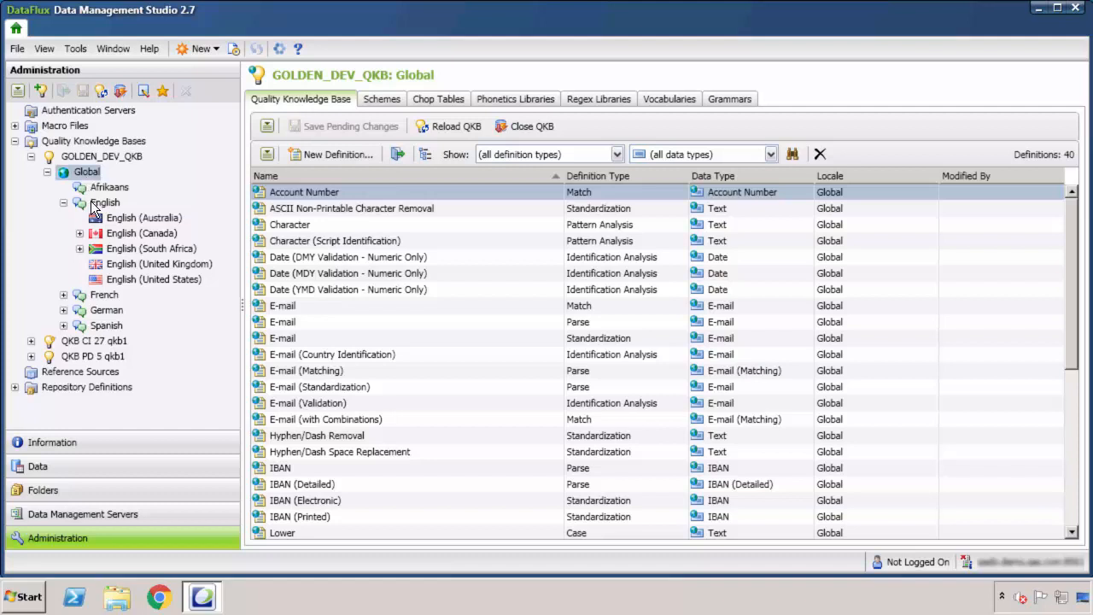
mouse_move(95, 212)
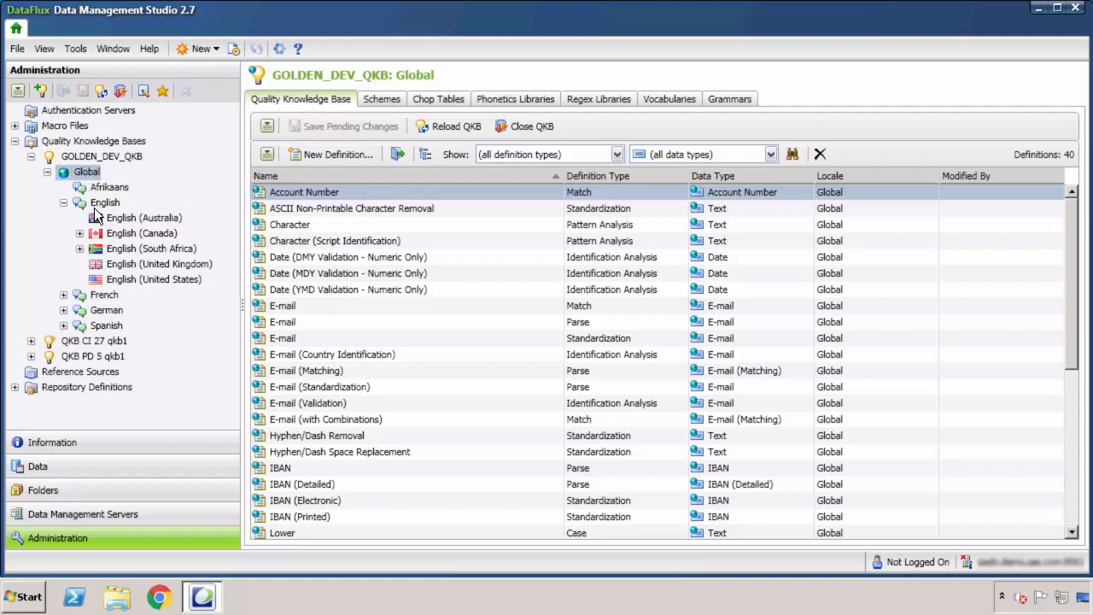
mouse_move(97, 221)
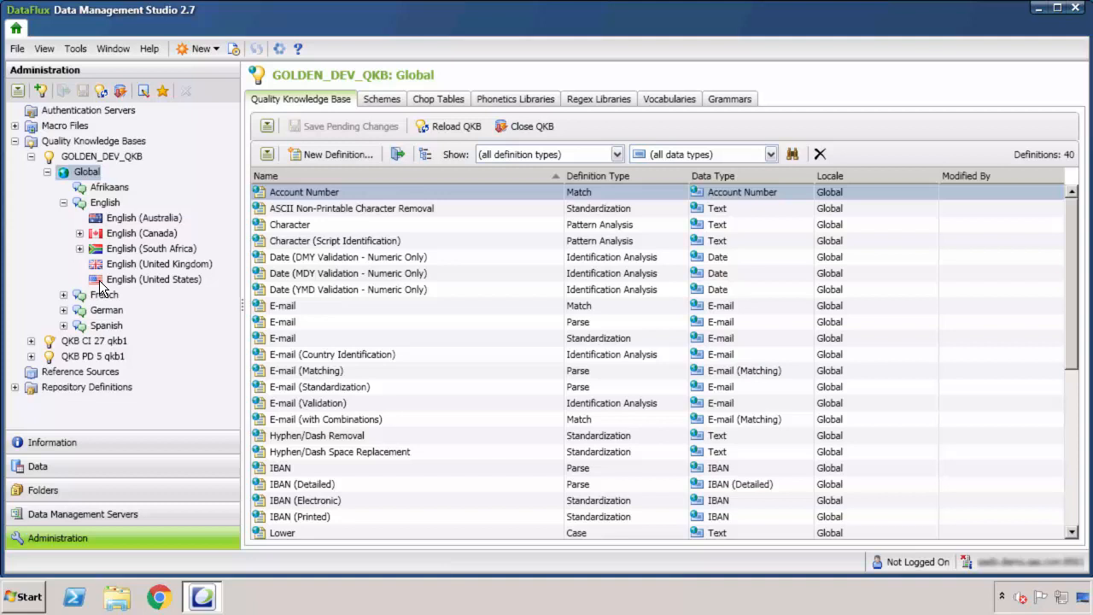
mouse_move(109, 283)
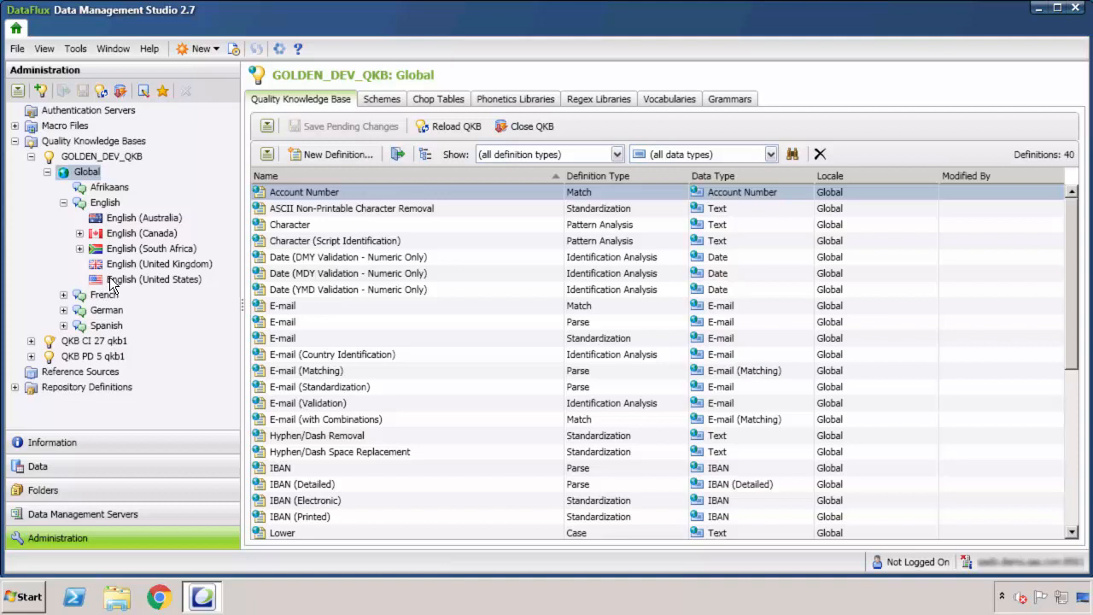
Begin a new Global-level definition, prefilled as New Definition 1 (Match, Account Number)
click(338, 155)
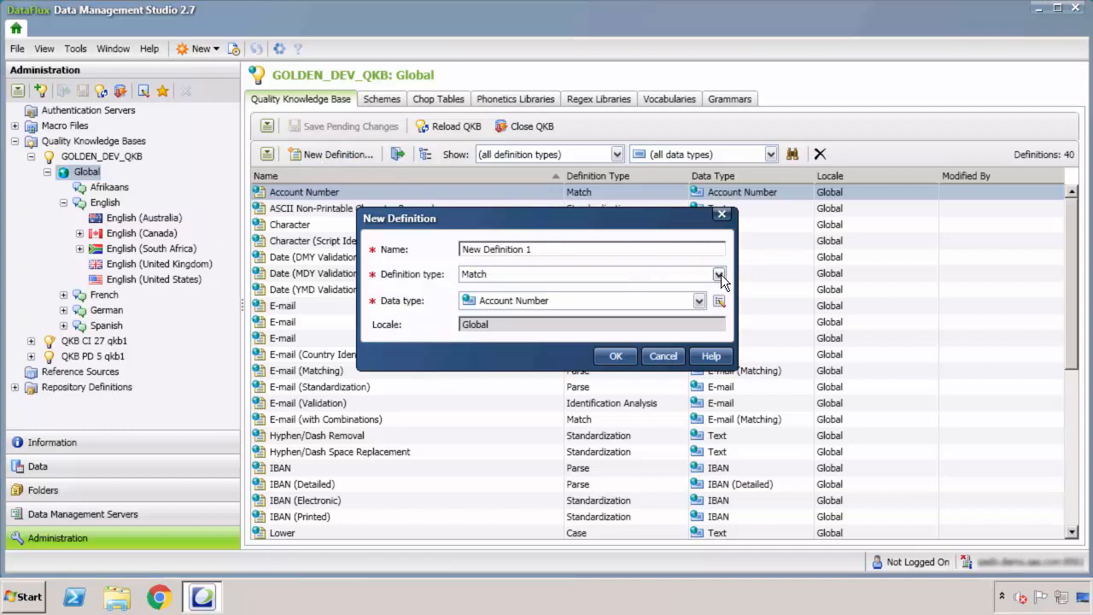
Browse the available definition types in the New Definition dialog's type dropdown
click(718, 275)
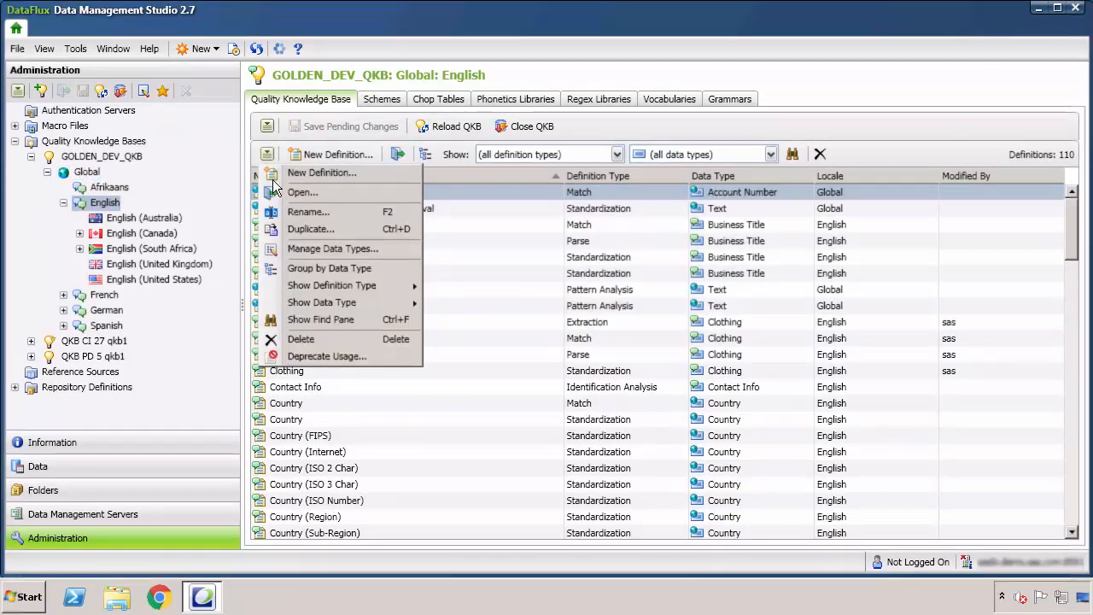
click(332, 248)
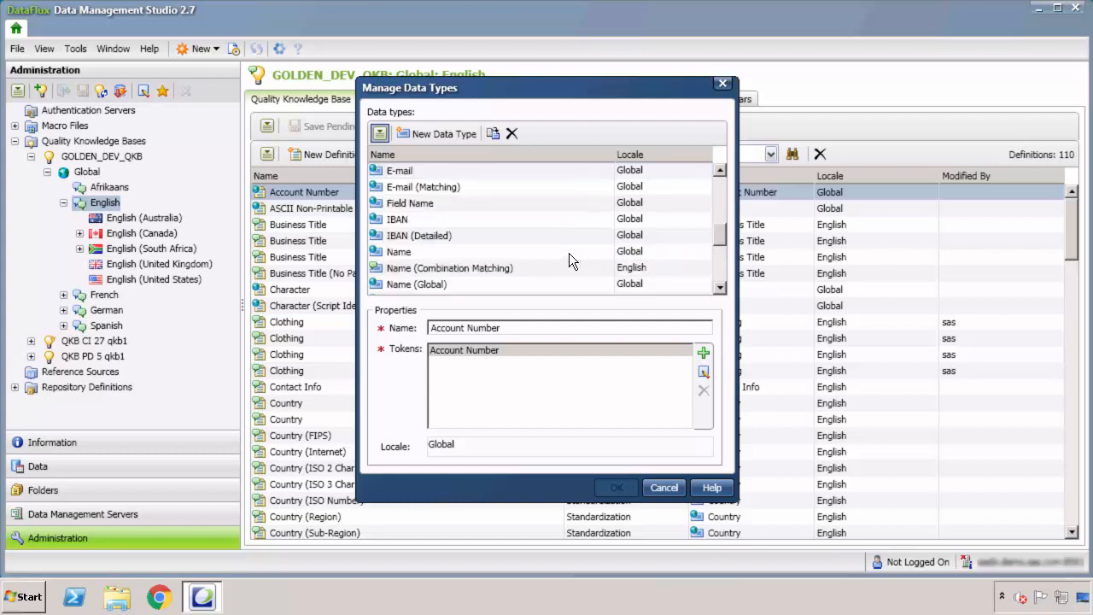
click(399, 251)
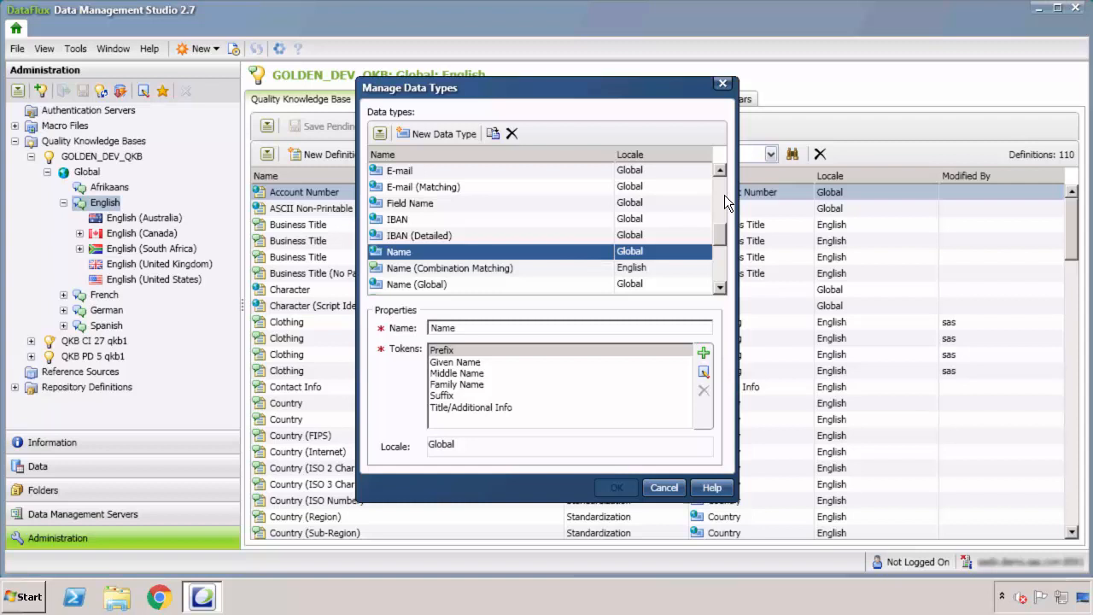
click(402, 202)
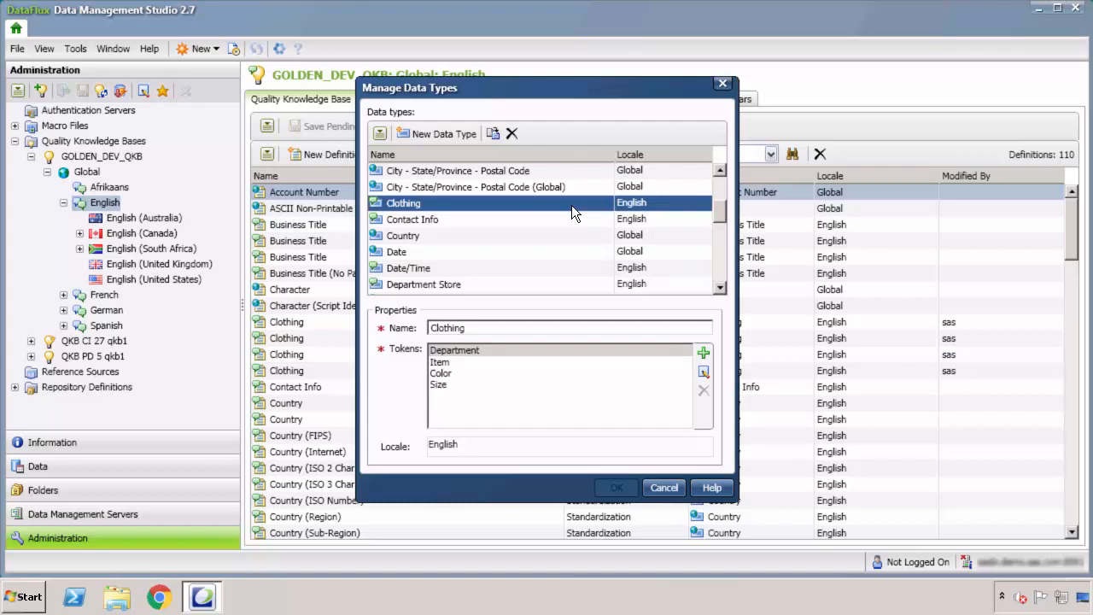
mouse_move(584, 231)
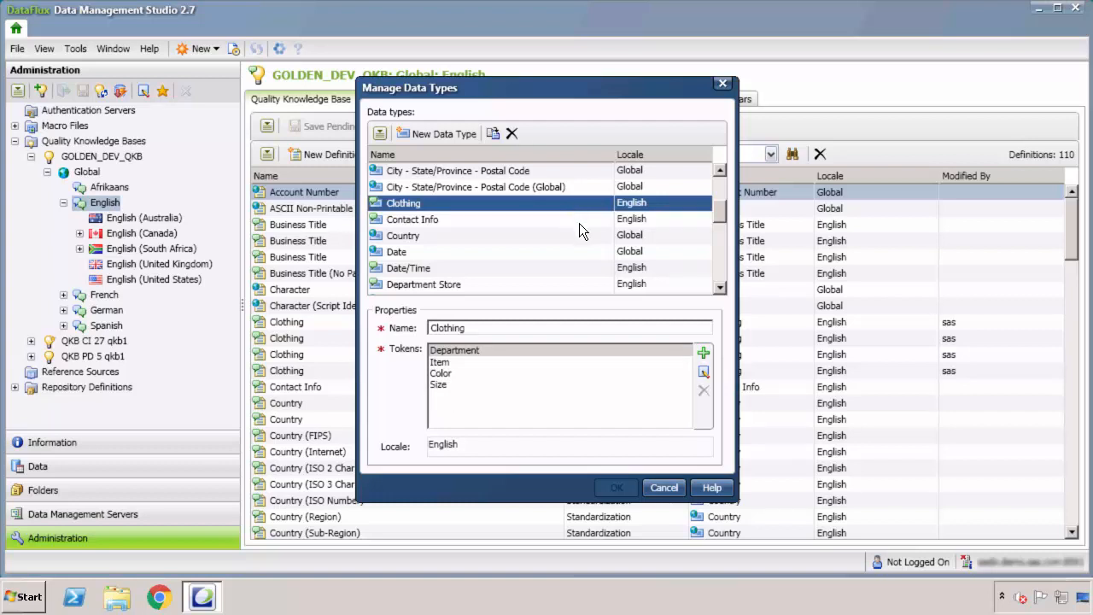
click(664, 488)
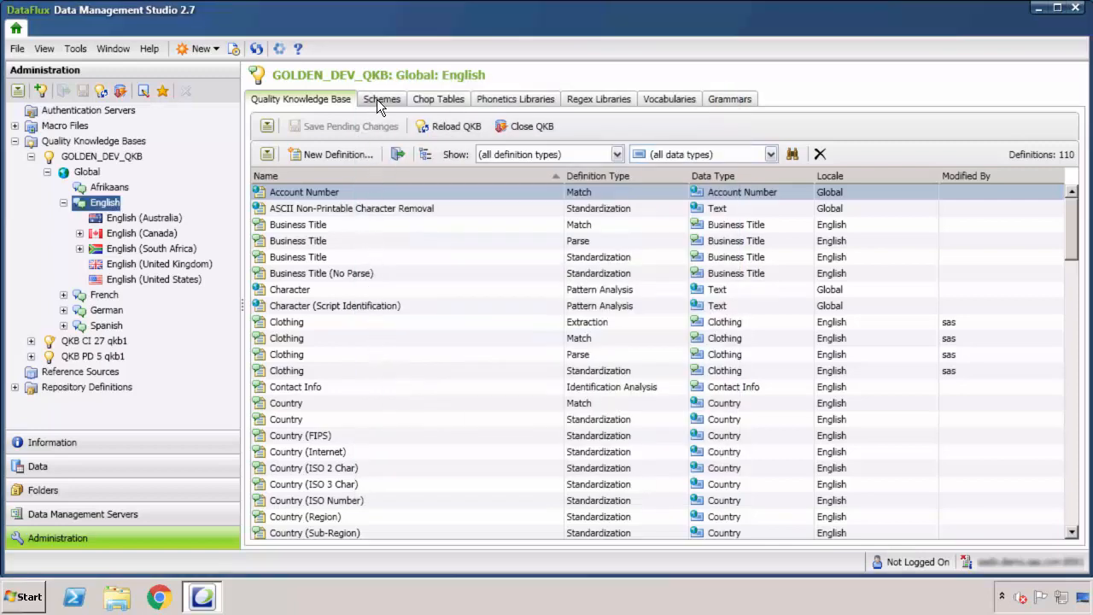
Browse the Schemes, Chop Tables, Phonetics, Regex Libraries, Vocabularies and Grammars tabs
click(382, 99)
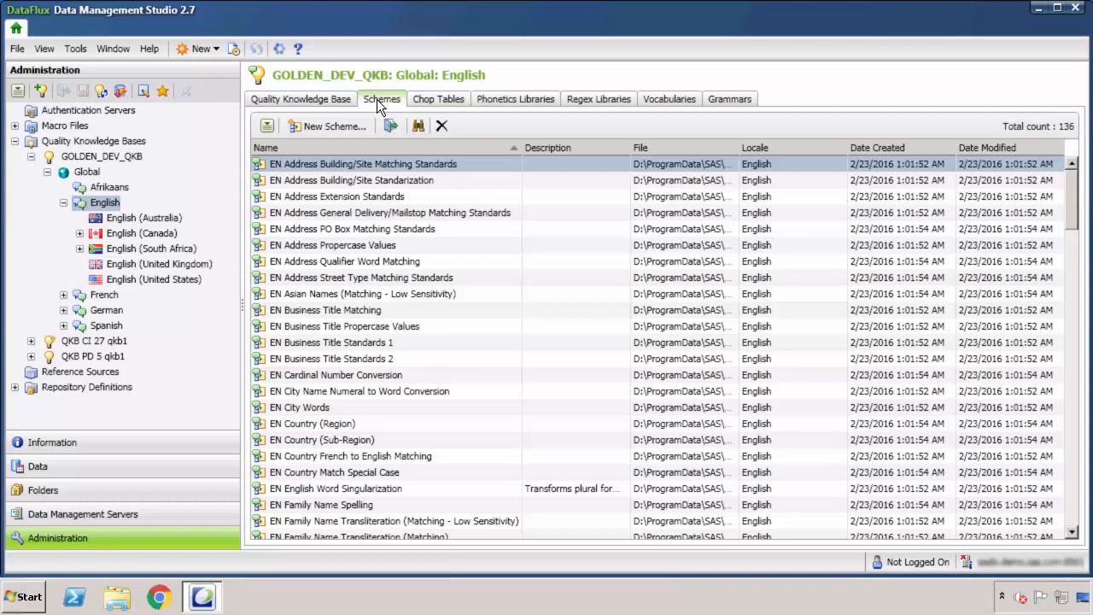
mouse_move(438, 100)
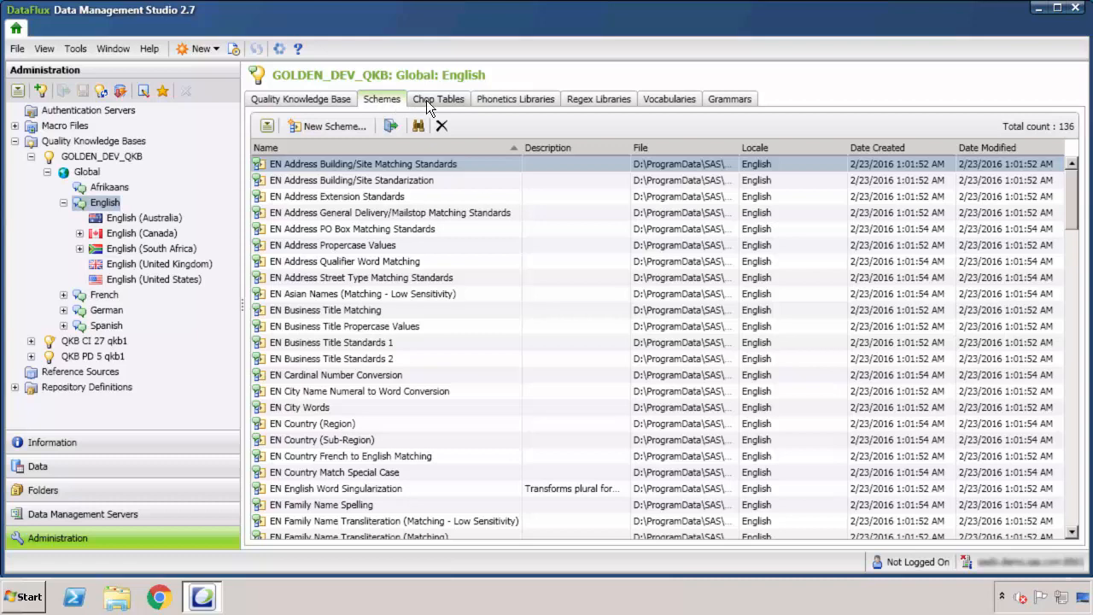
click(439, 98)
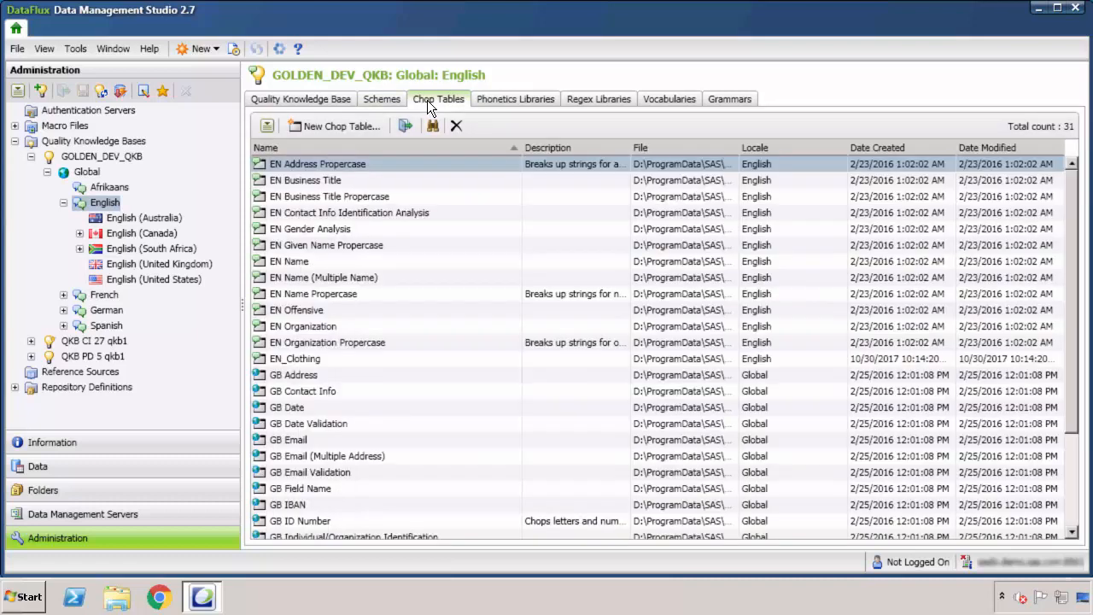
mouse_move(489, 106)
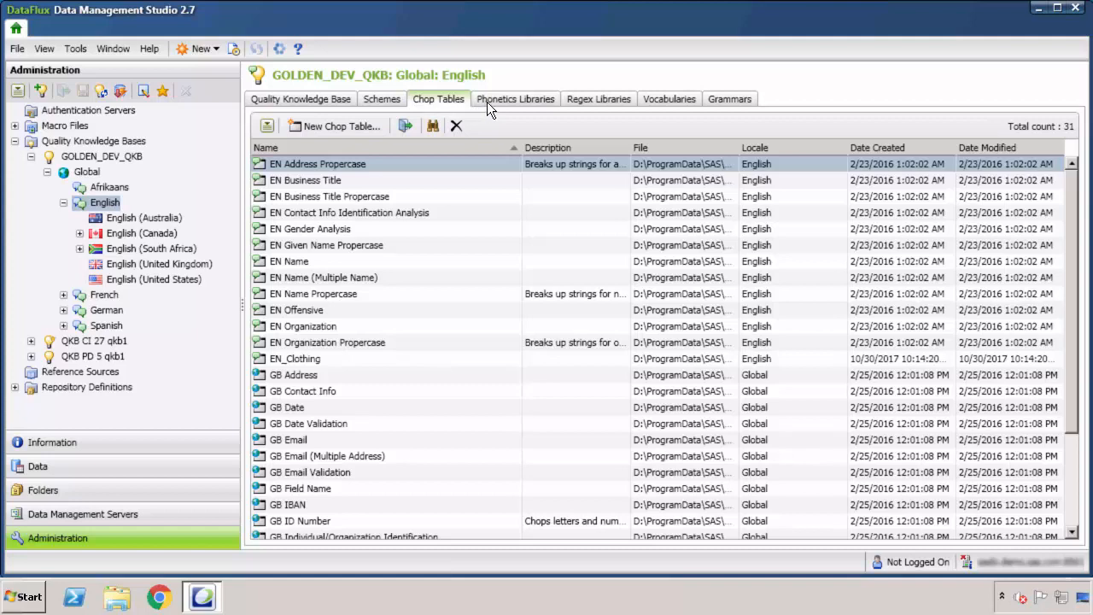
click(515, 99)
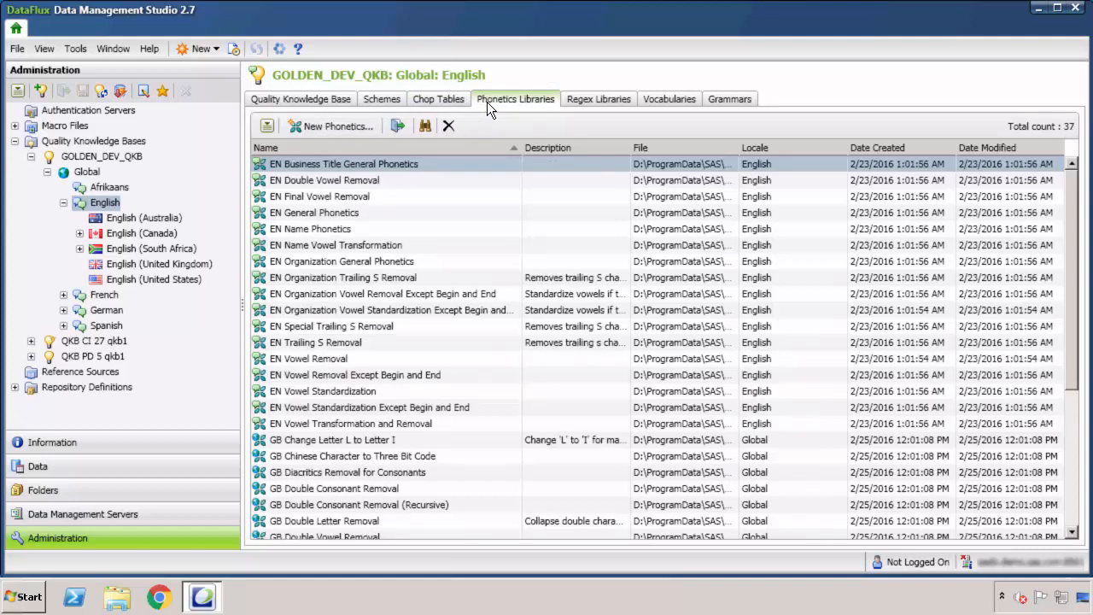
mouse_move(599, 98)
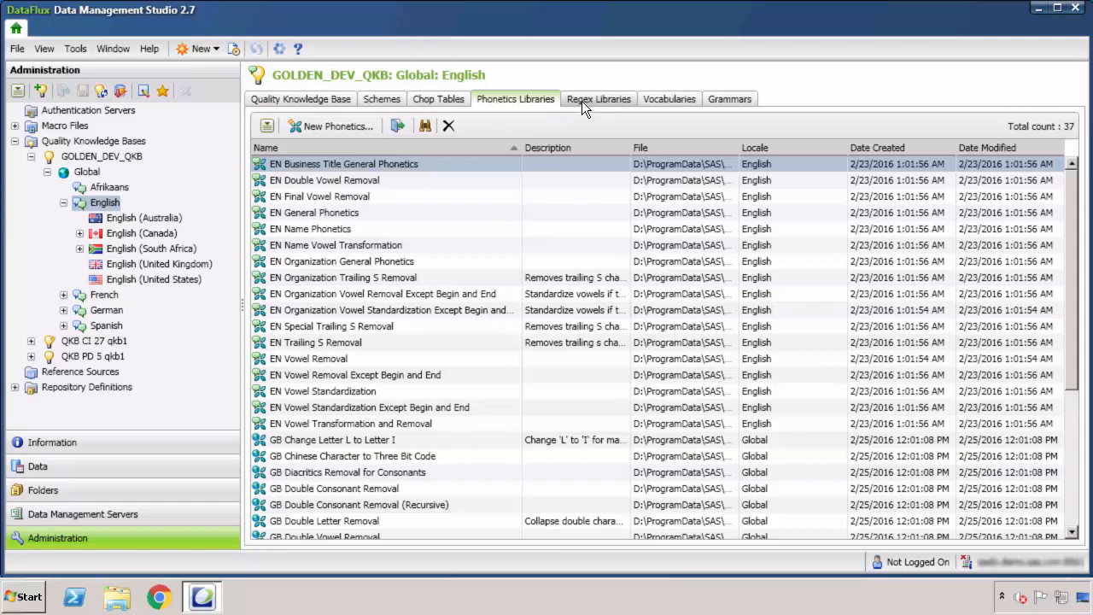
click(599, 98)
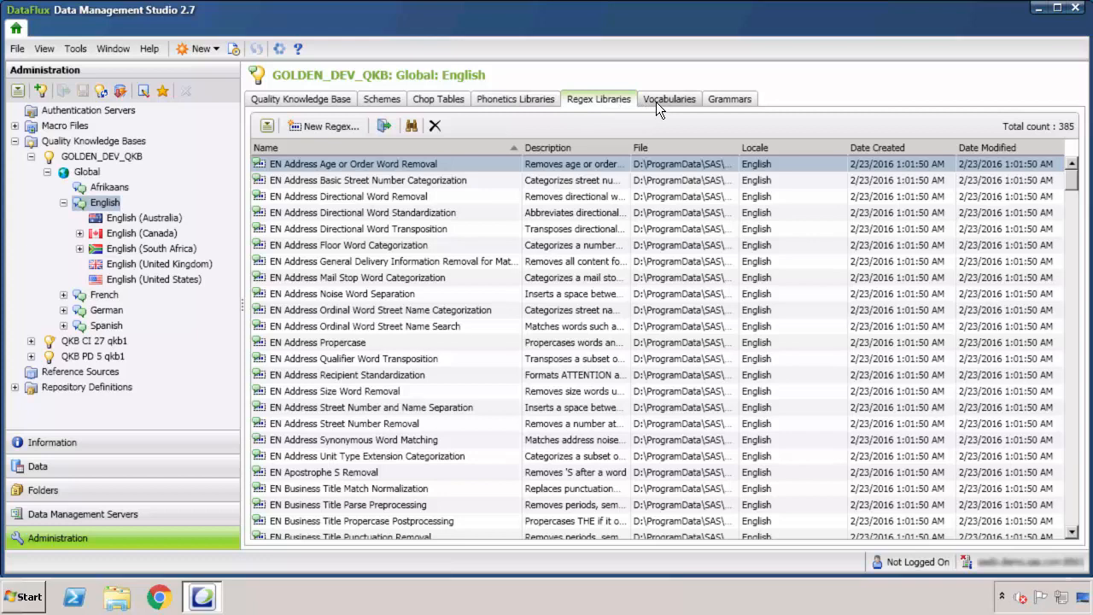
click(669, 98)
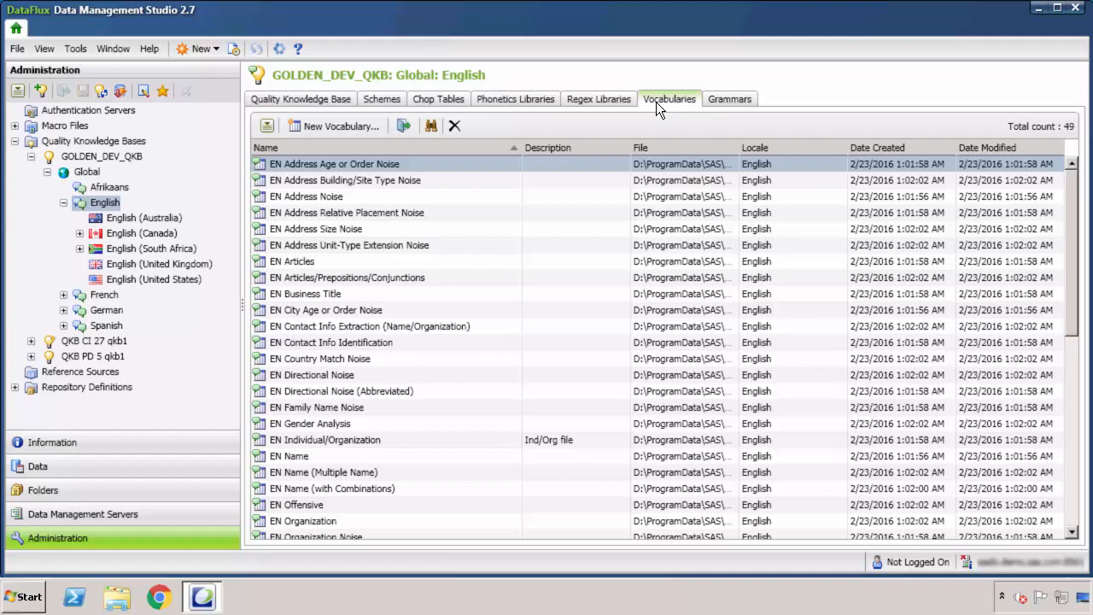
click(729, 98)
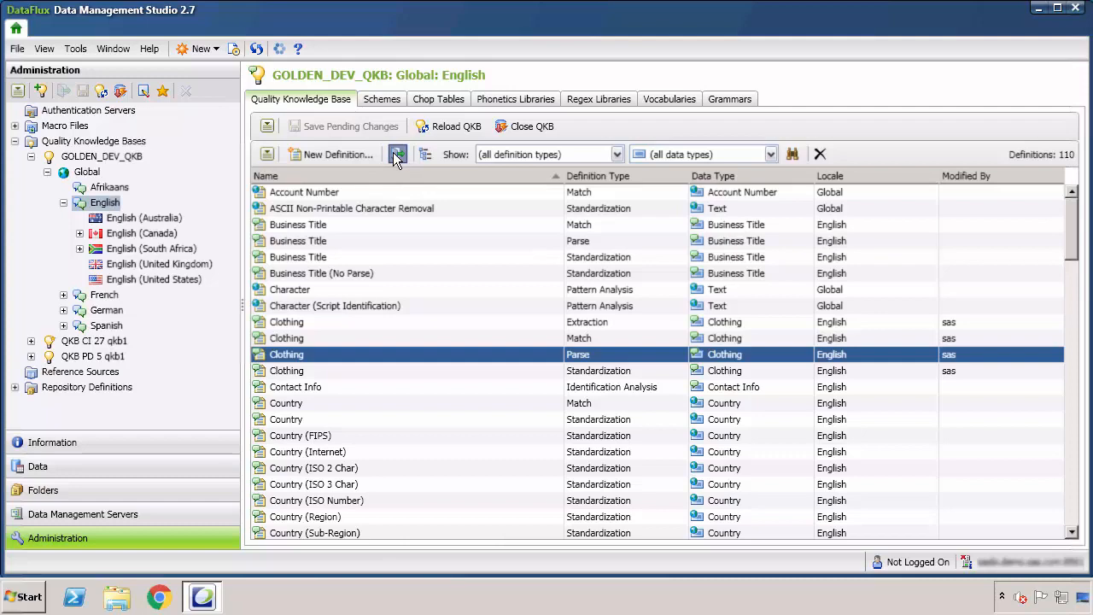
double_click(287, 354)
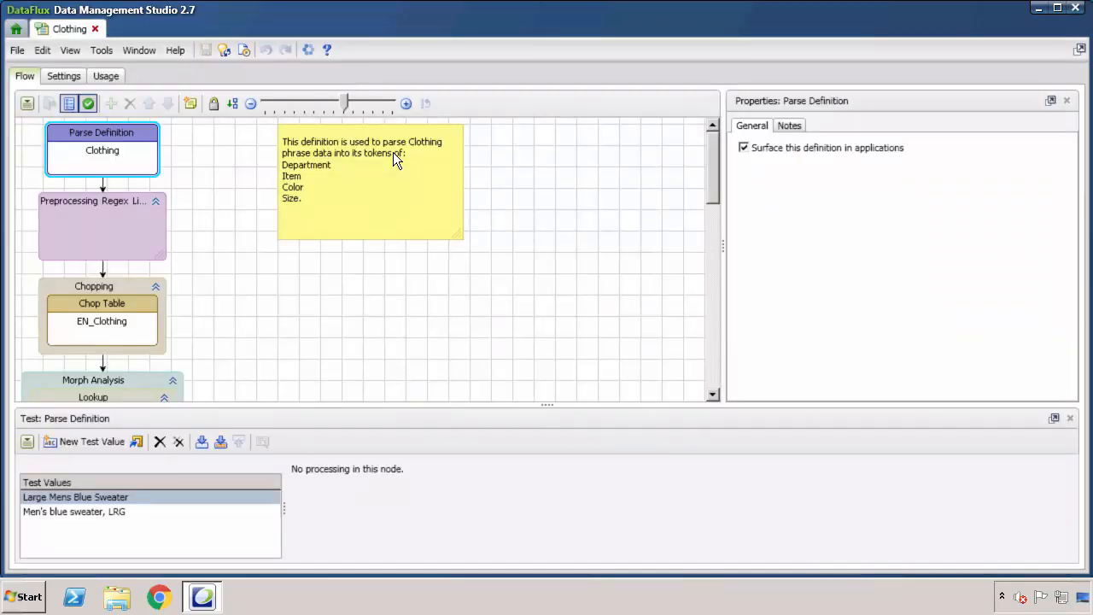
mouse_move(410, 182)
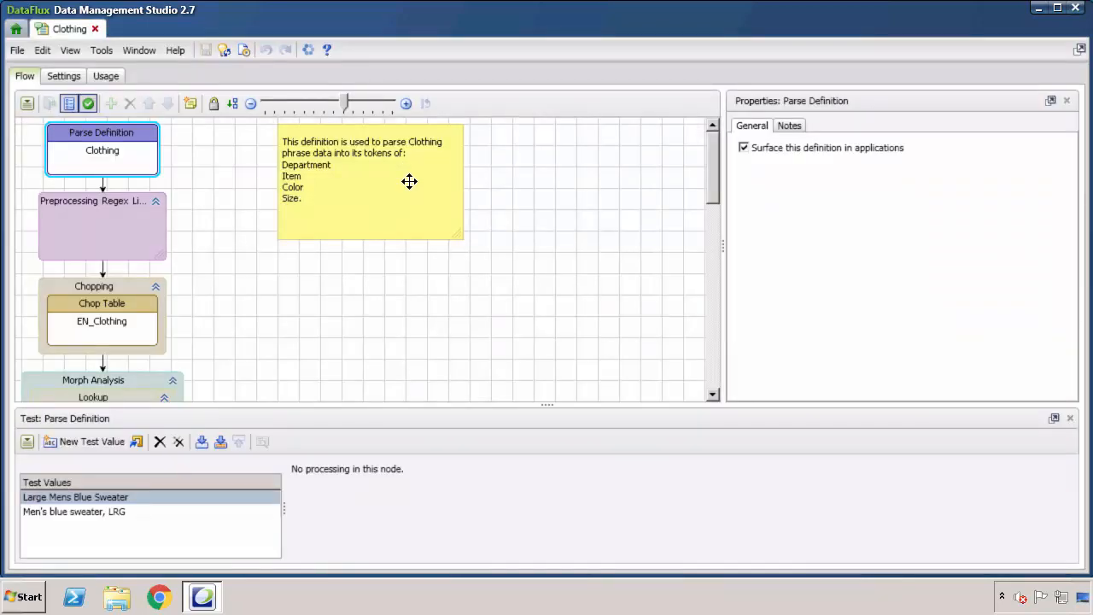
mouse_move(480, 268)
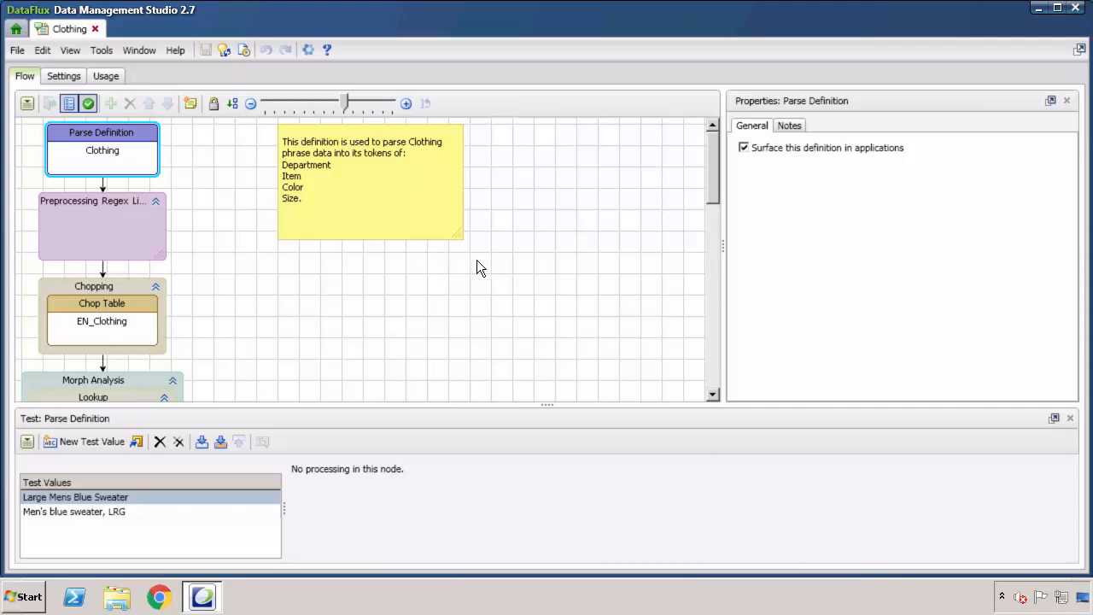
mouse_move(653, 235)
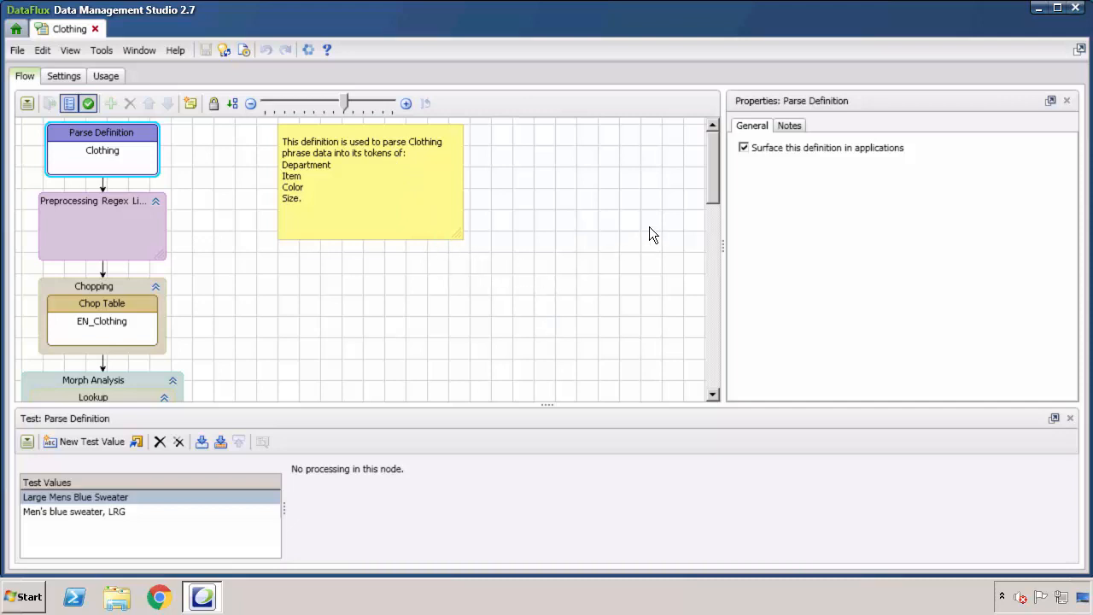
mouse_move(715, 189)
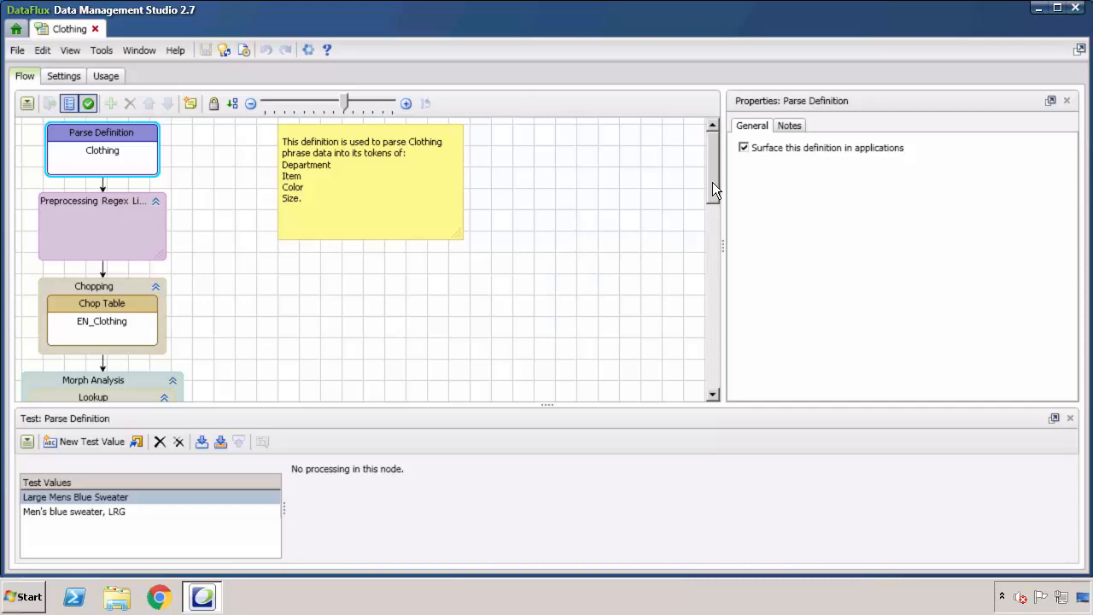
scroll(down, 3)
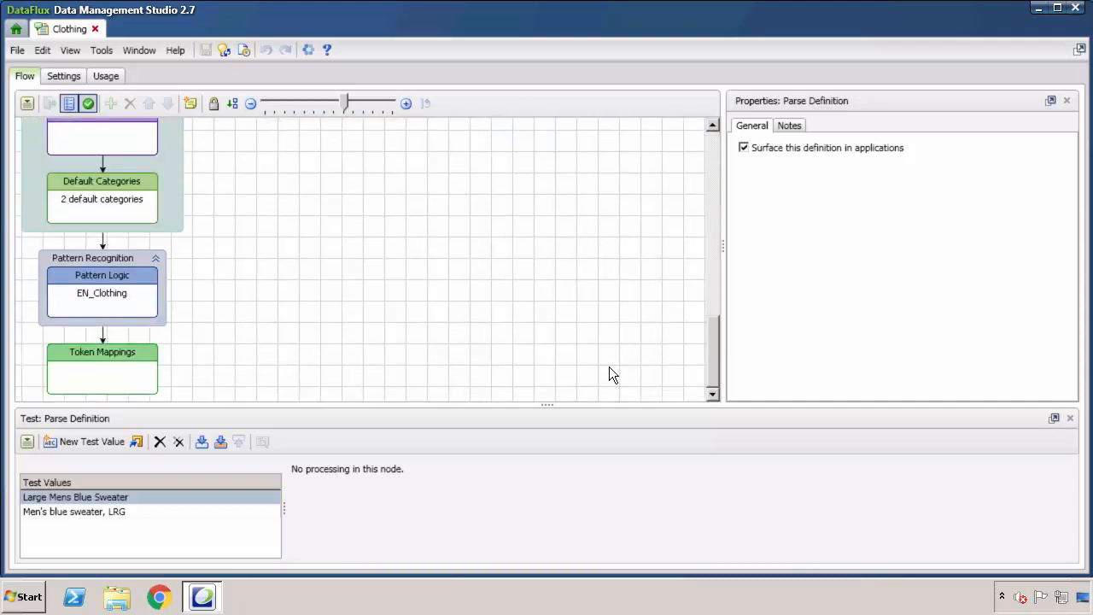
click(102, 351)
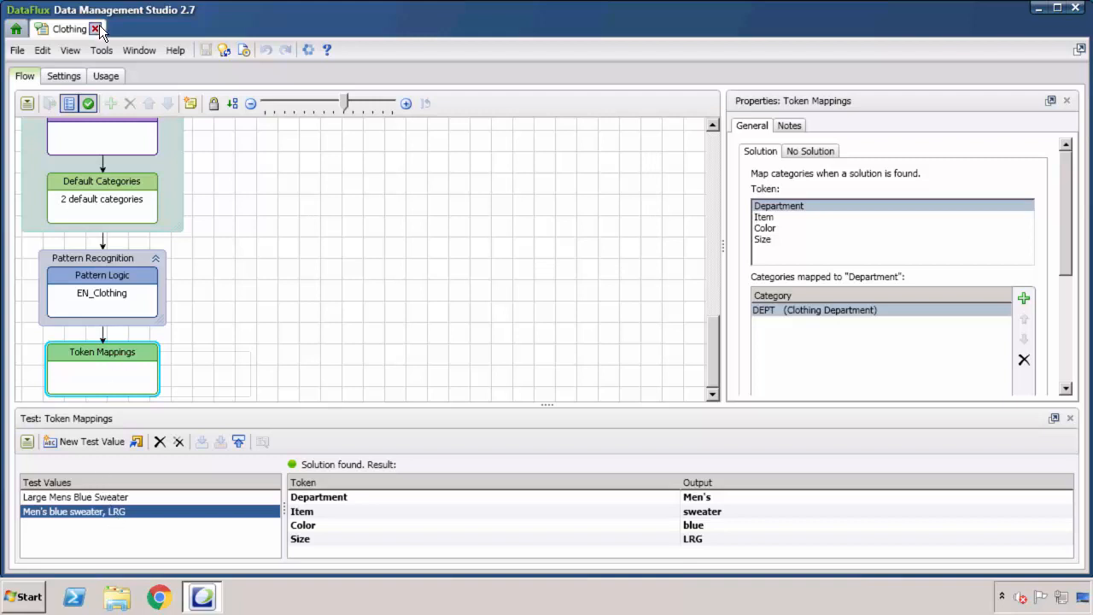
click(96, 28)
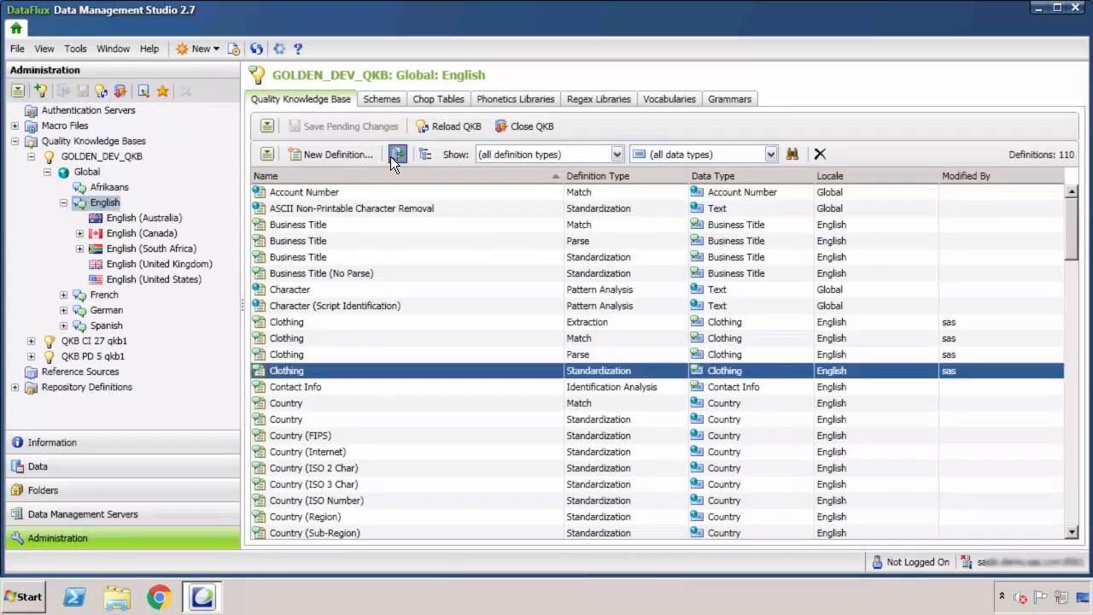
double_click(286, 370)
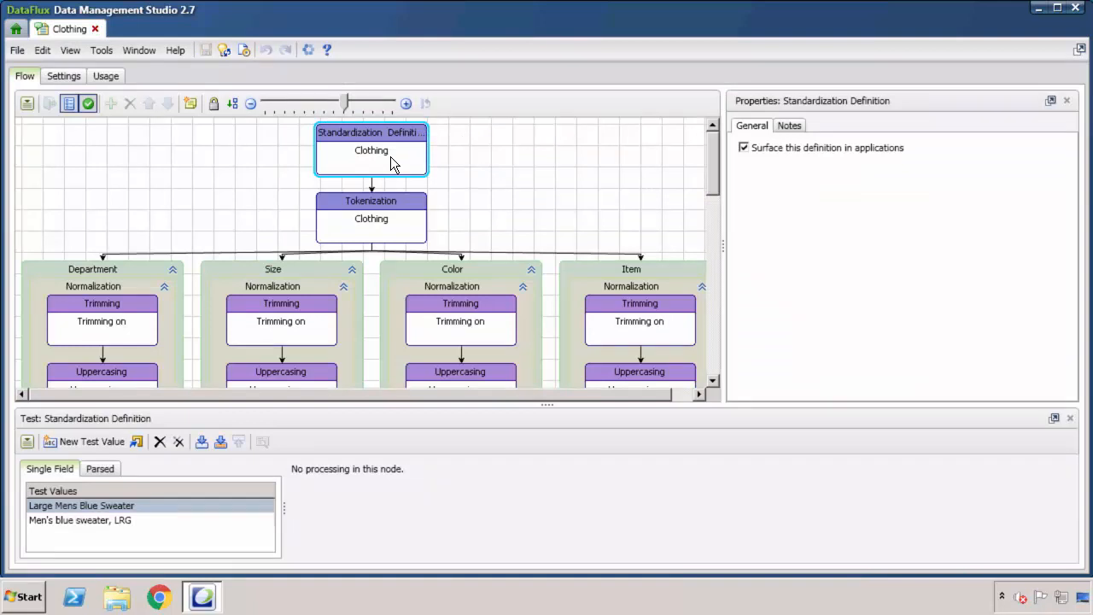
mouse_move(412, 219)
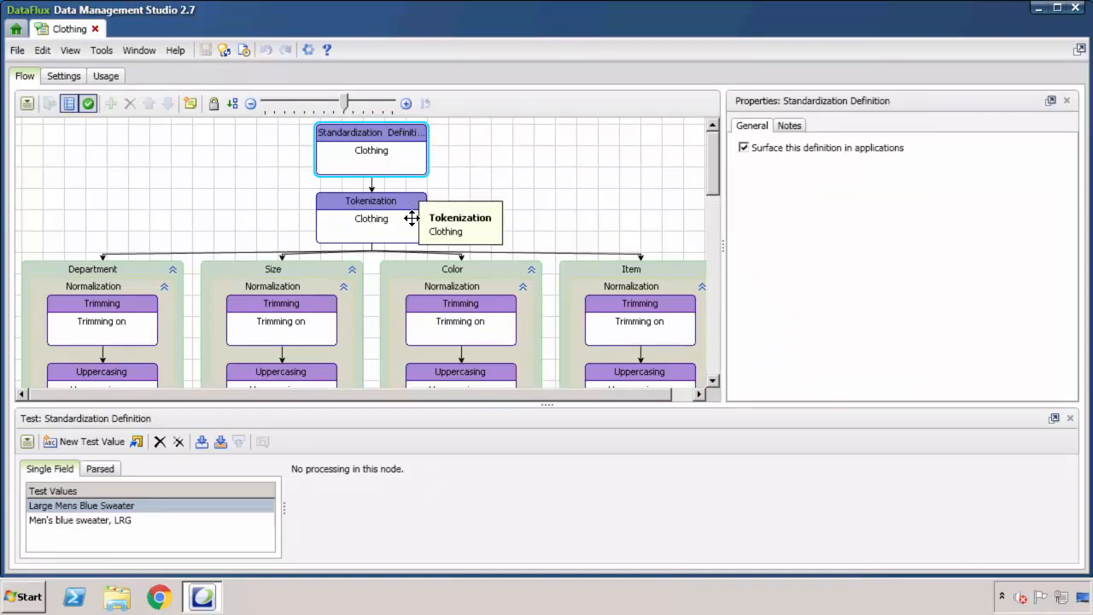
click(370, 218)
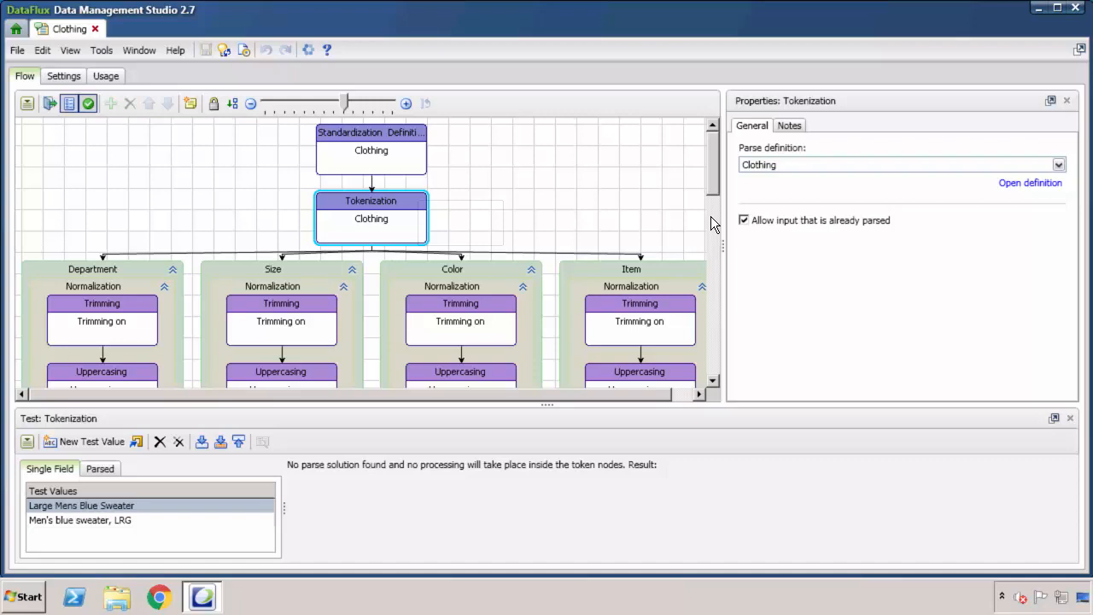
scroll(down, 3)
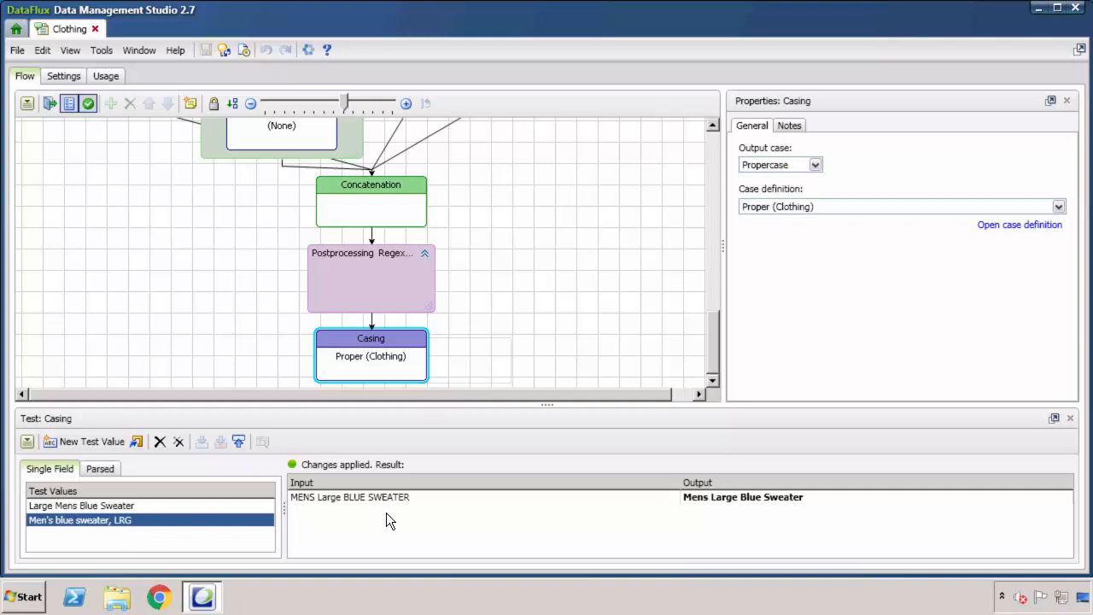
mouse_move(730, 510)
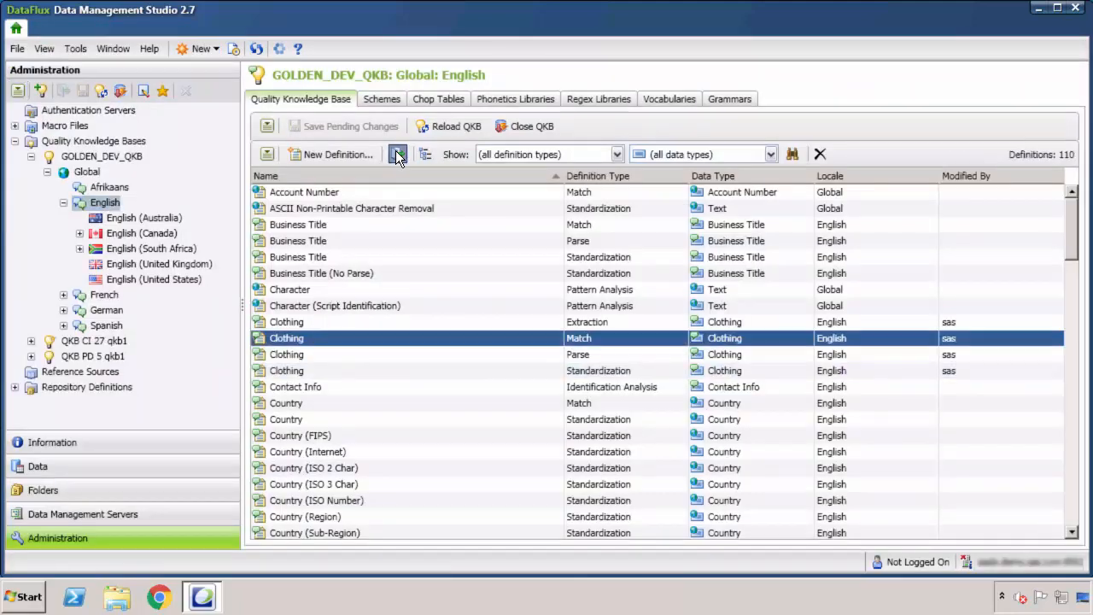
double_click(286, 338)
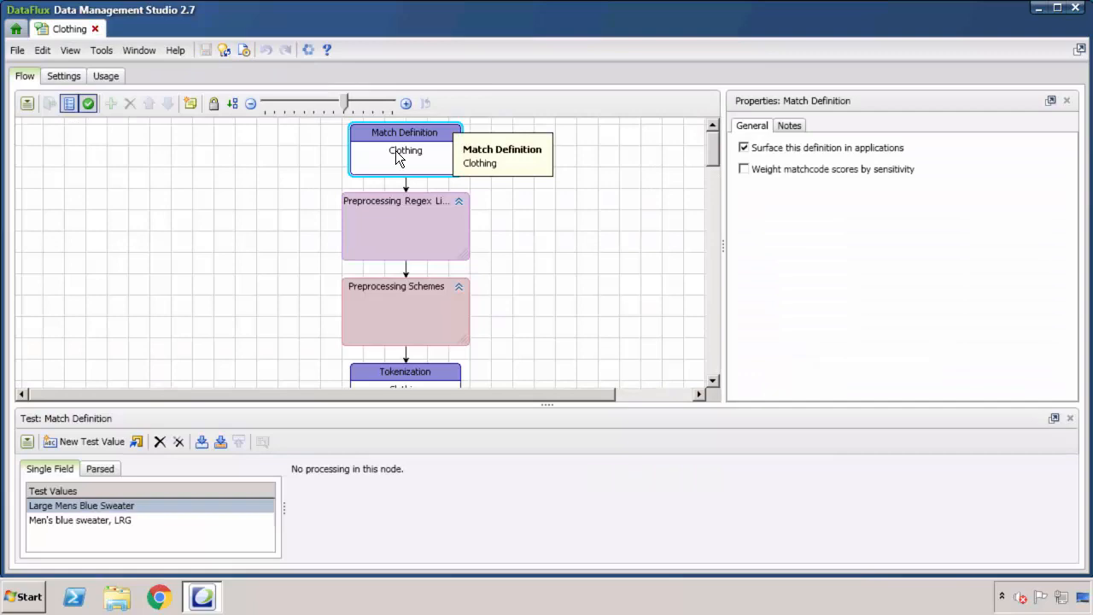
mouse_move(714, 168)
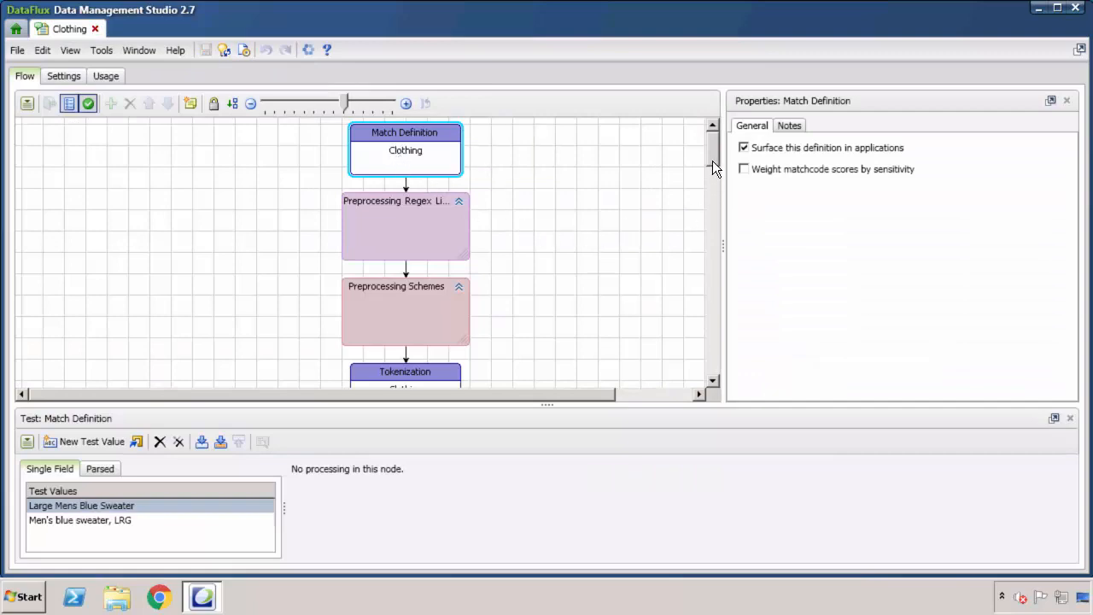
scroll(down, 3)
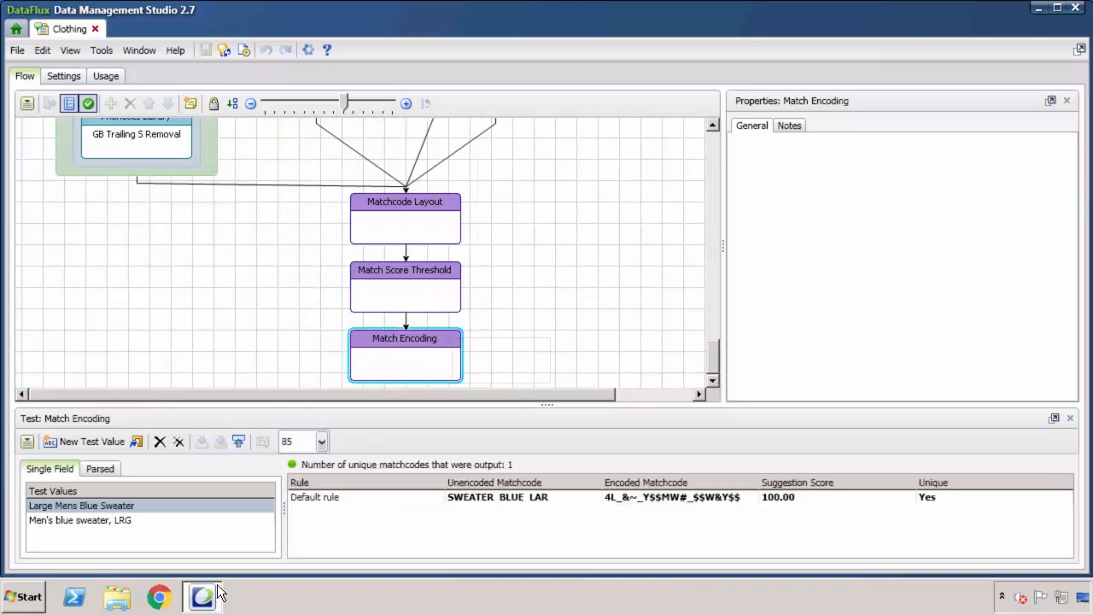
mouse_move(124, 517)
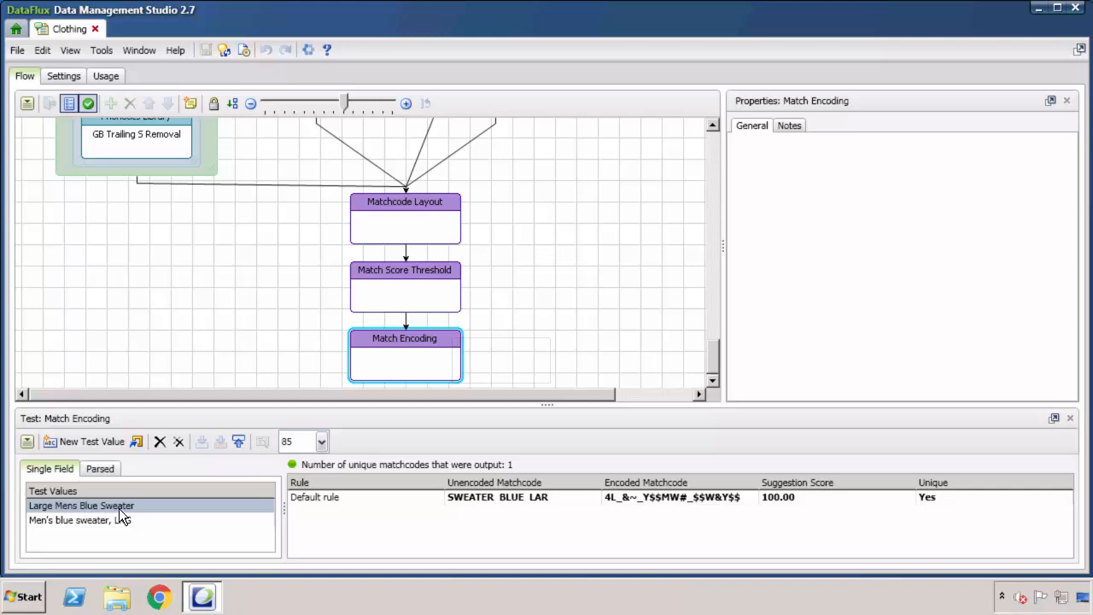
mouse_move(221, 525)
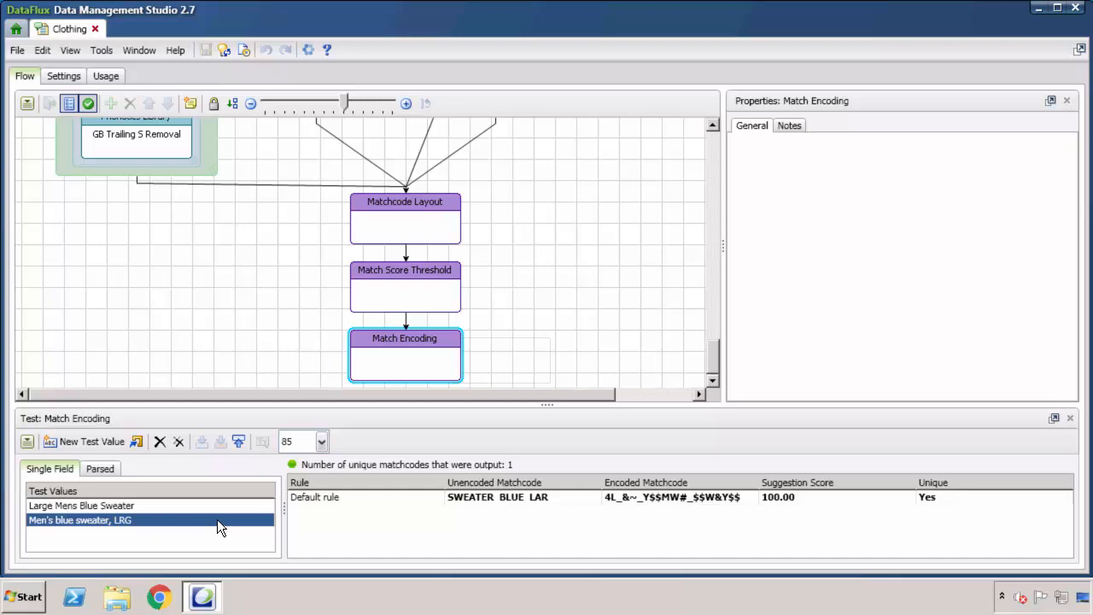
click(16, 29)
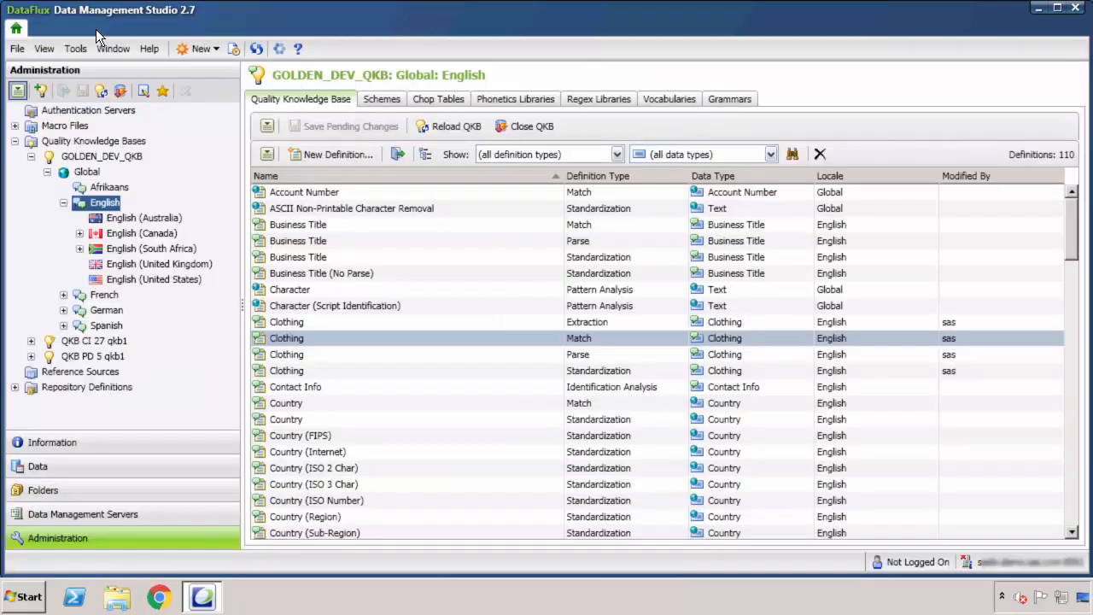